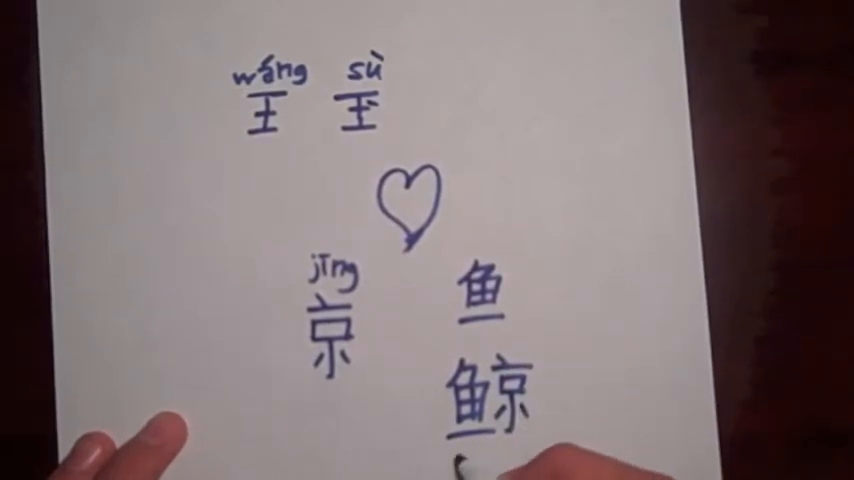
text(whale)
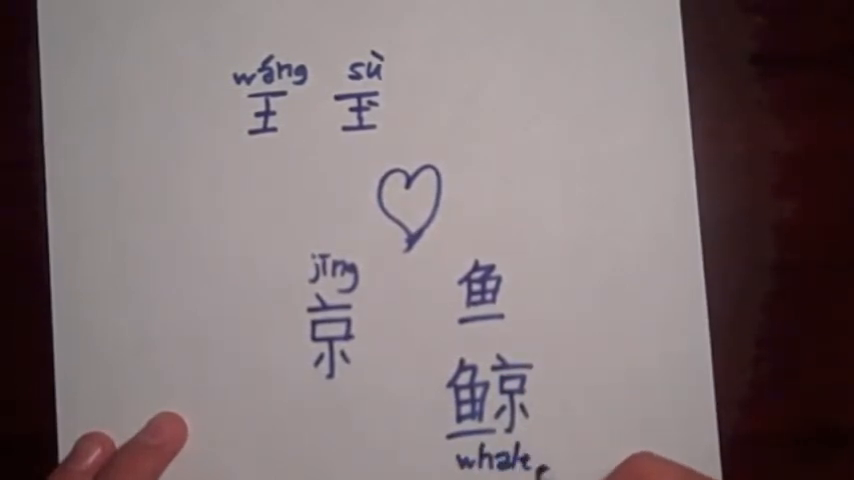